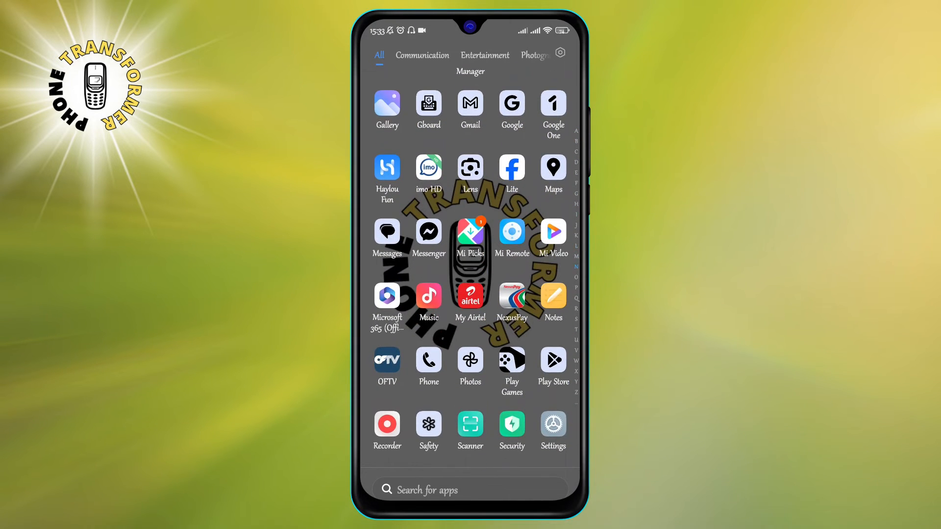
Launch Google Messages from the app drawer to reach the conversation inbox
left_click(386, 233)
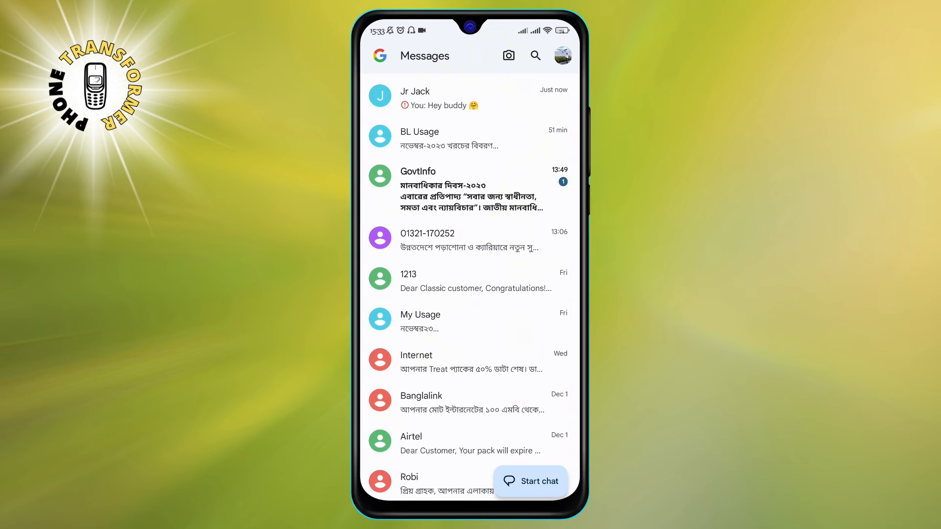
Multi-select the Jr Jack, BL Usage and My Usage conversations in the inbox
left_click(470, 98)
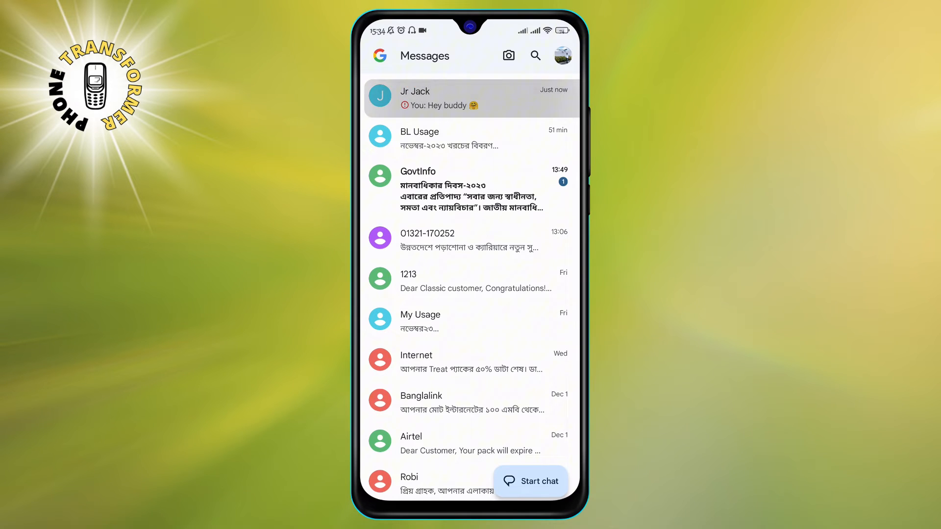
left_click(380, 95)
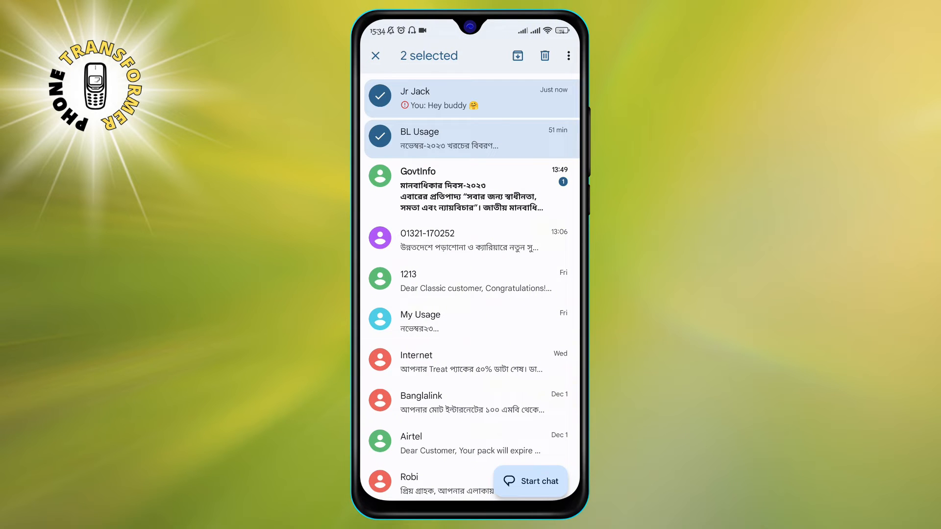
left_click(469, 322)
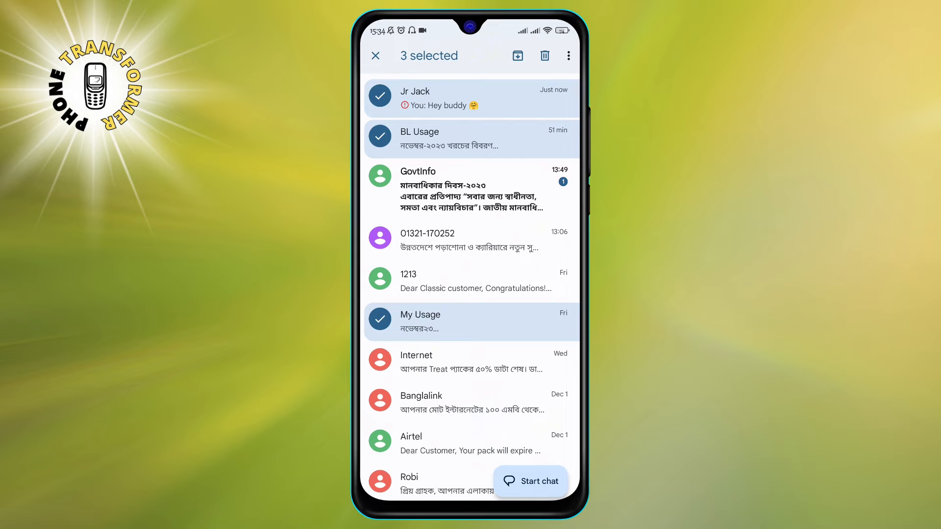
left_click(517, 55)
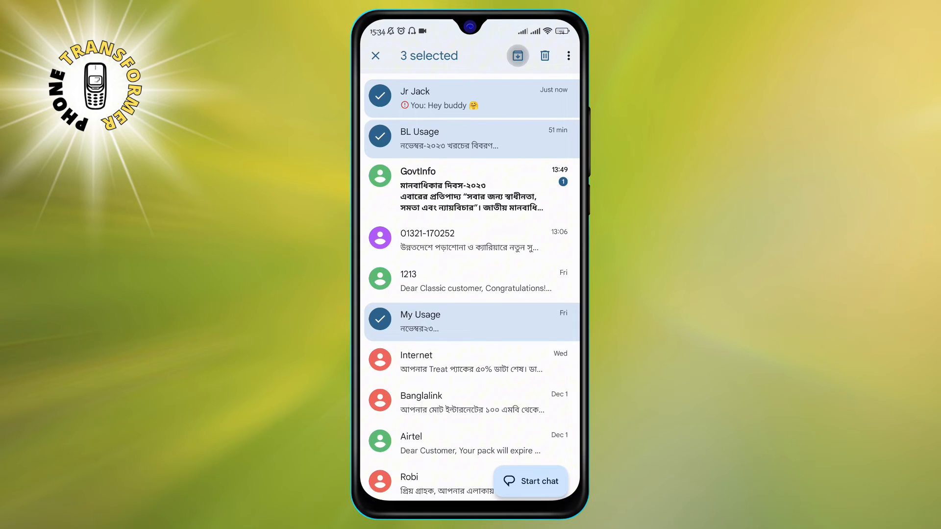
Archive Jr Jack, BL Usage and My Usage, removing them from the inbox
left_click(517, 56)
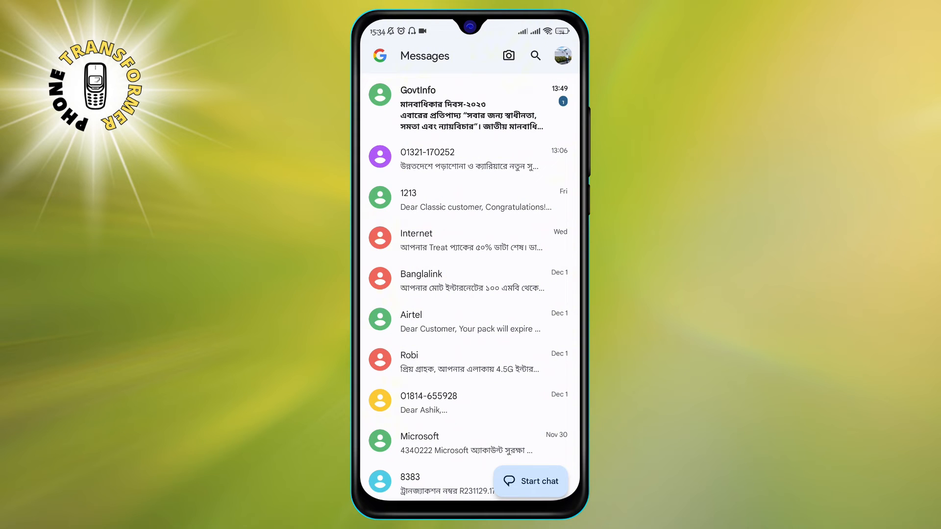
left_click(561, 54)
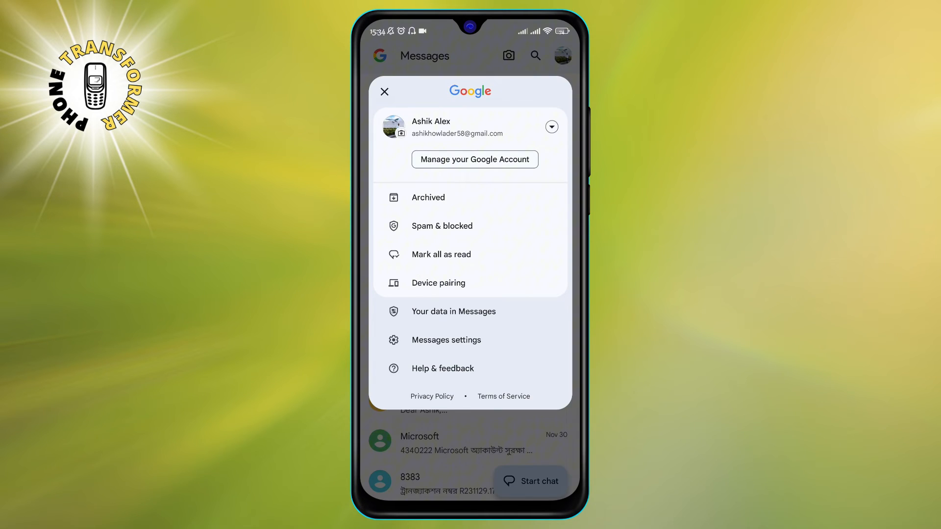
left_click(428, 197)
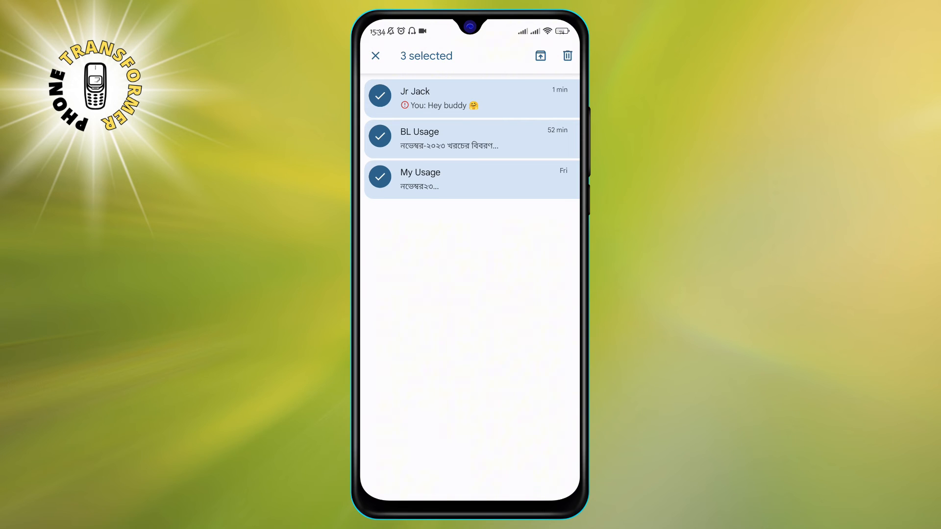
left_click(375, 55)
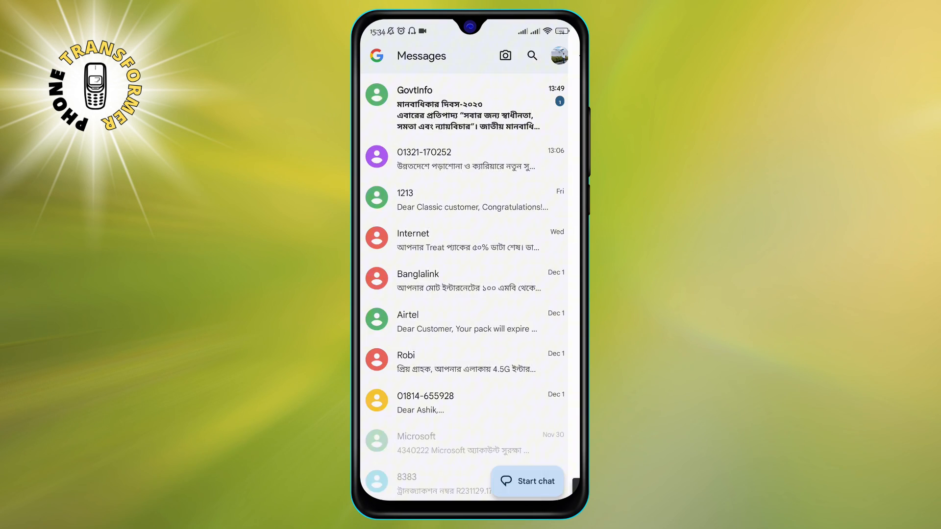